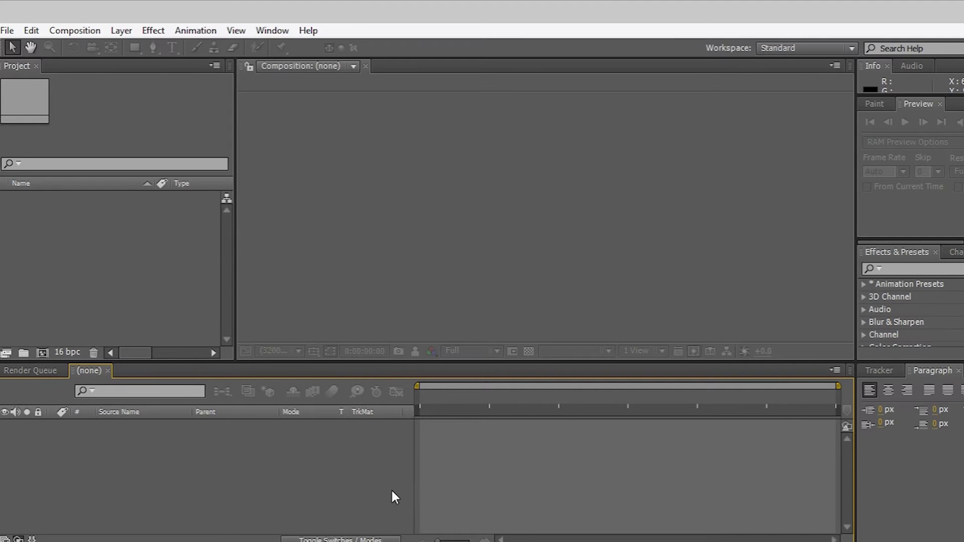
mouse_move(383, 497)
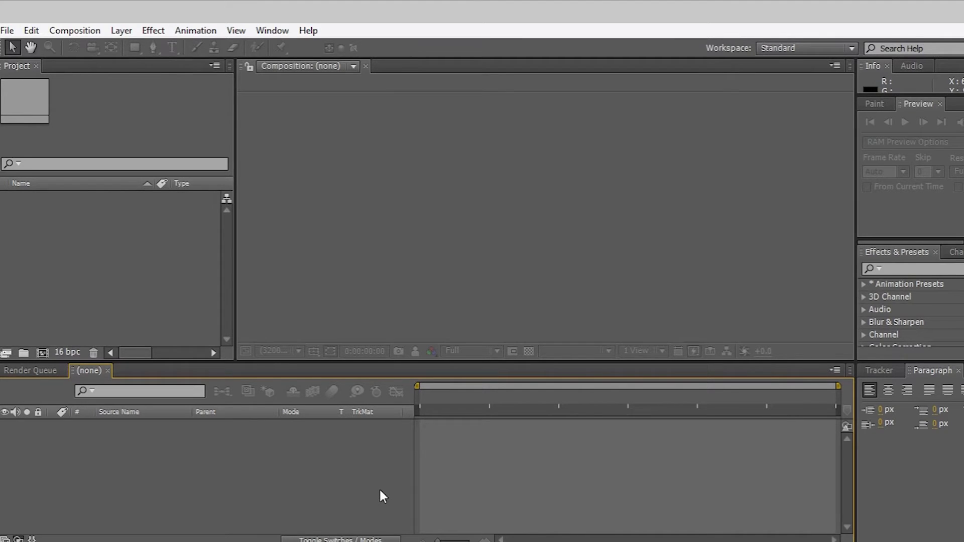
mouse_move(197, 341)
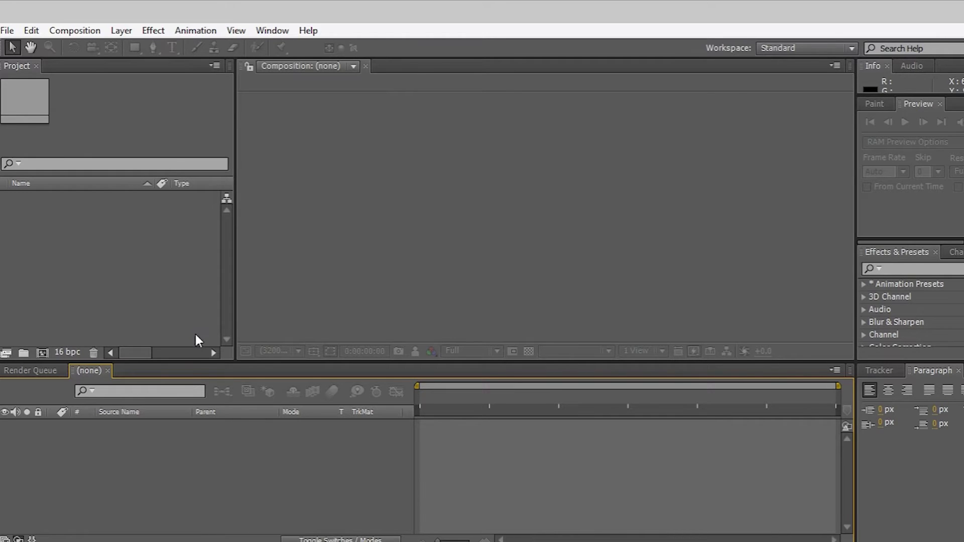
Step: Create Comp 1 and place the imported 01361.wmv classroom clip into it as a layer
click(158, 76)
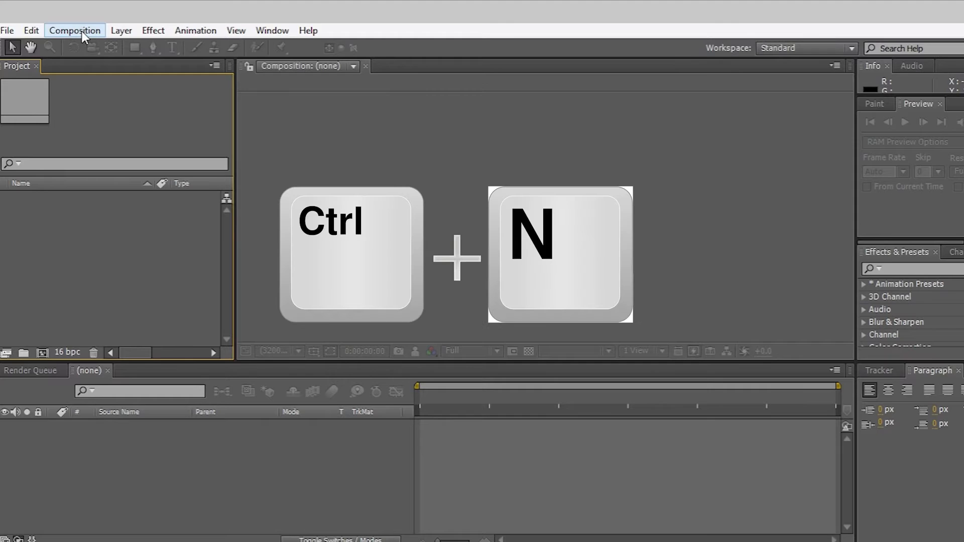
key(ctrl+n)
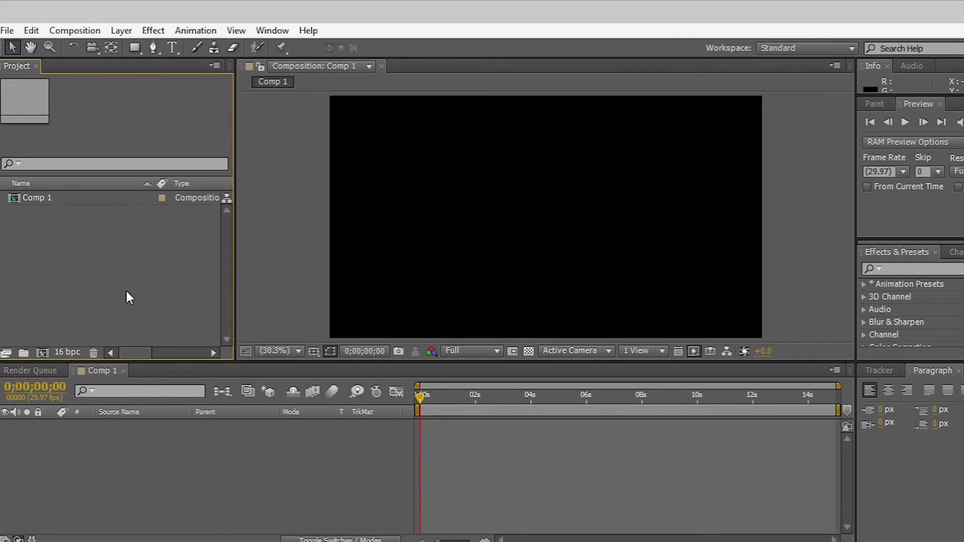
mouse_move(153, 300)
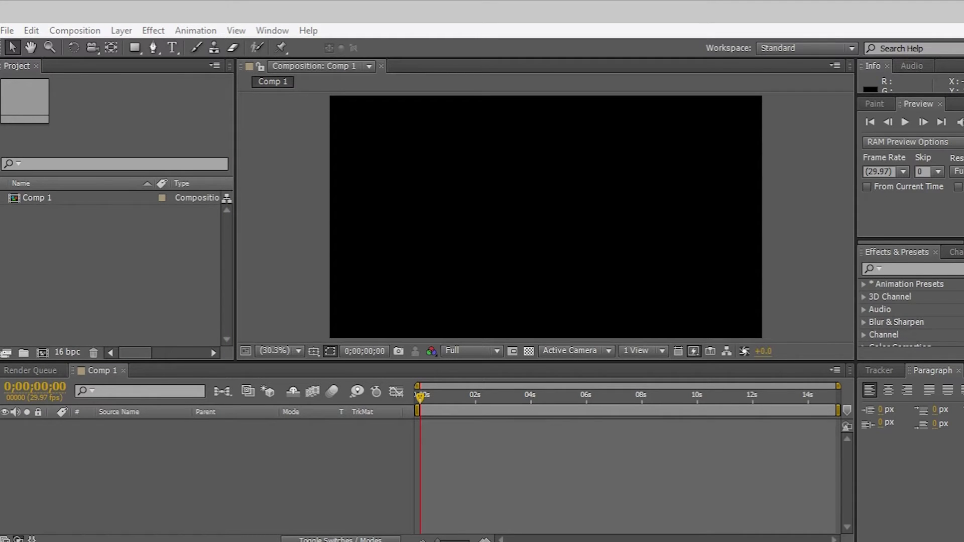
click(42, 197)
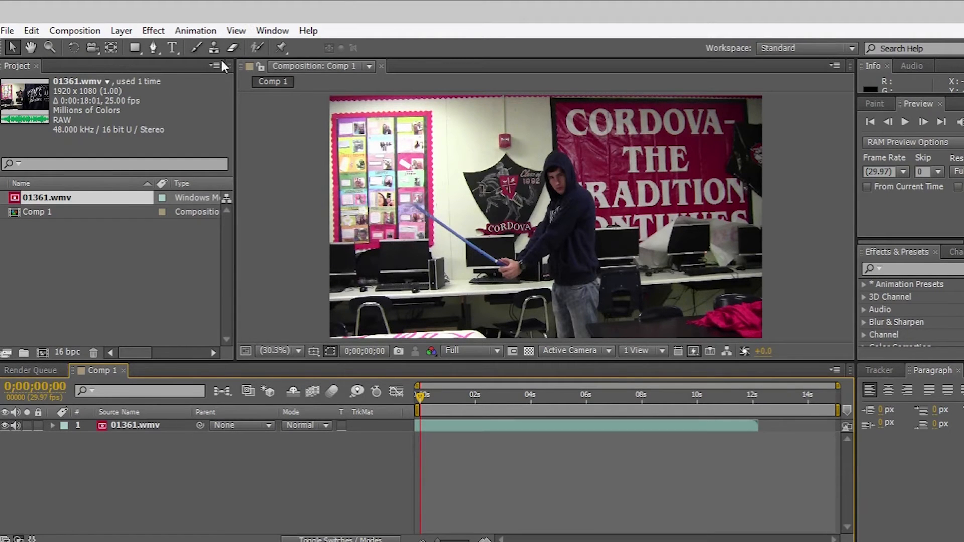
mouse_move(225, 113)
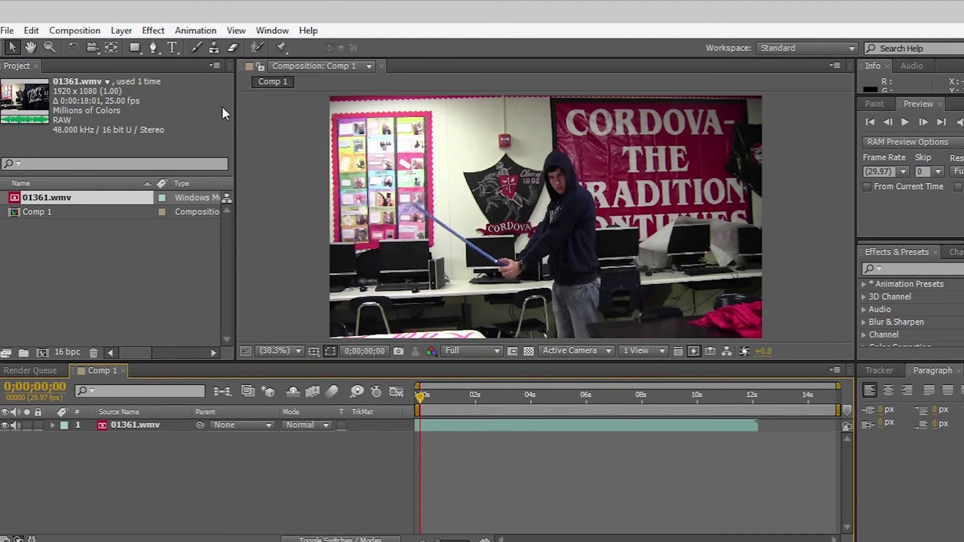
mouse_move(129, 32)
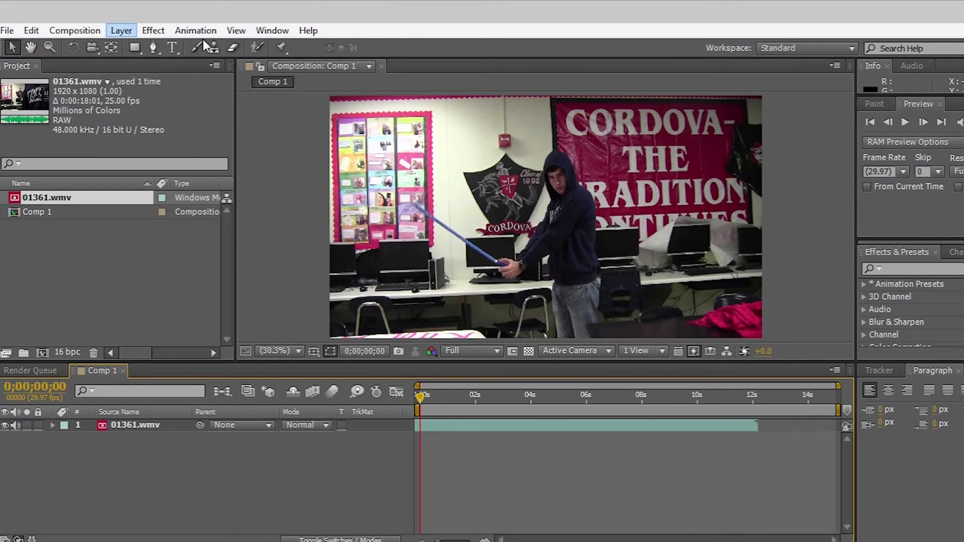
Step: Add White Solid 1 above the footage and lower its Opacity to about 40%
key(Ctrl+Y)
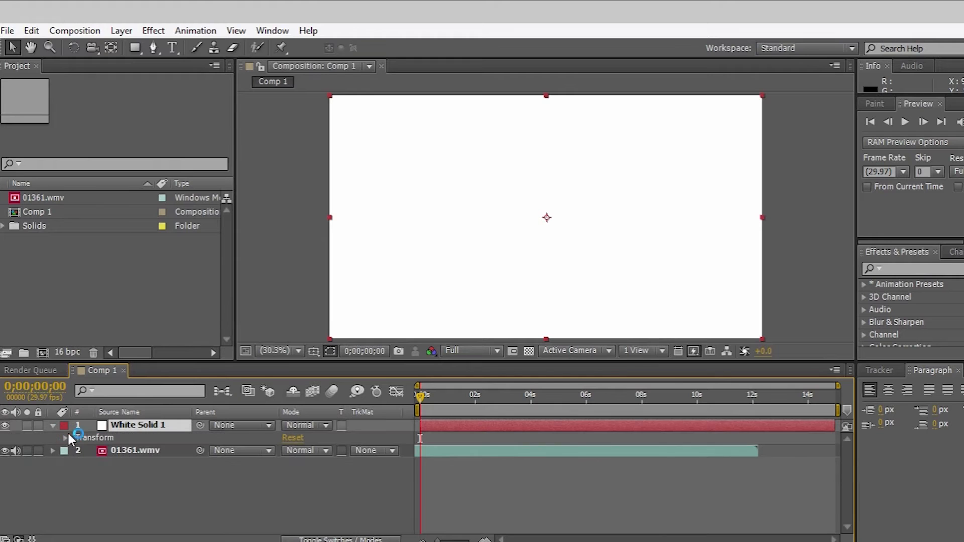
click(64, 438)
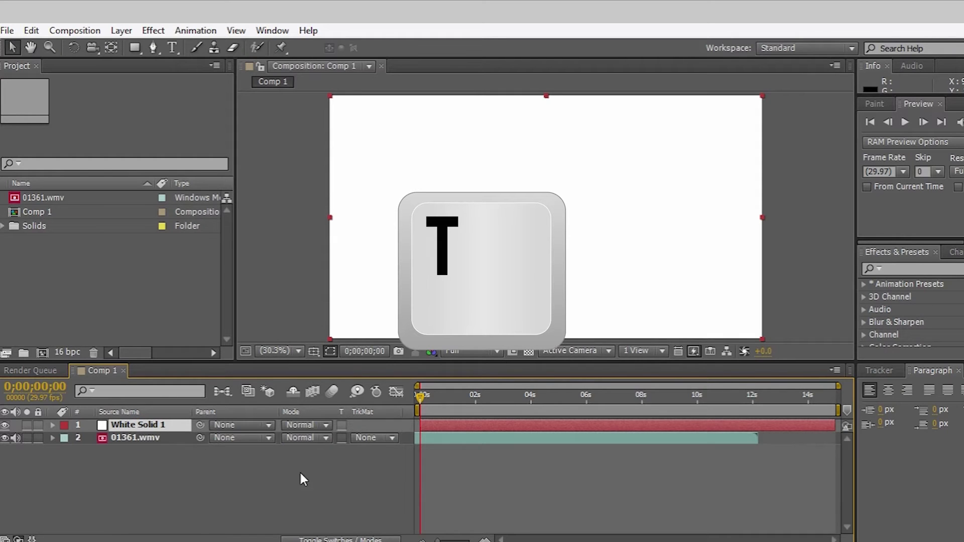
click(53, 425)
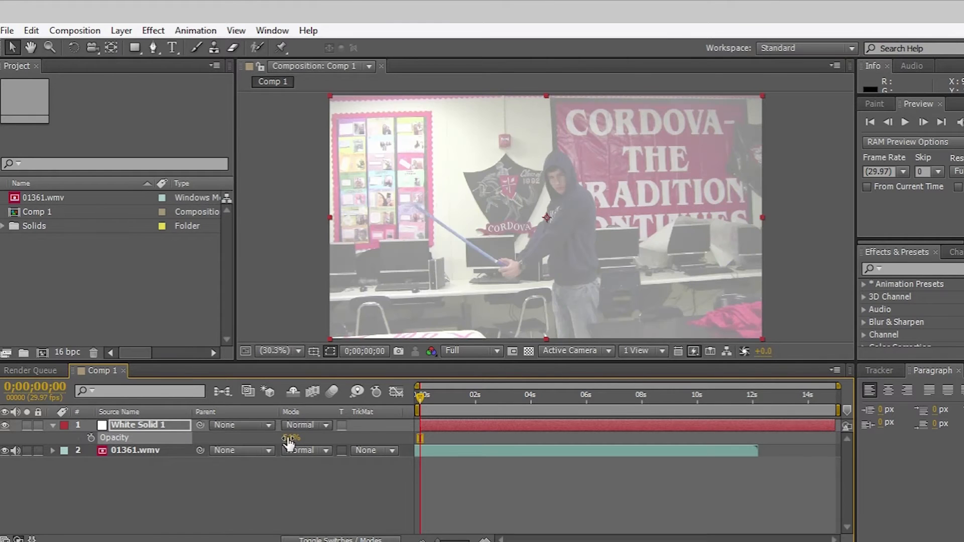
drag(289, 436, 267, 443)
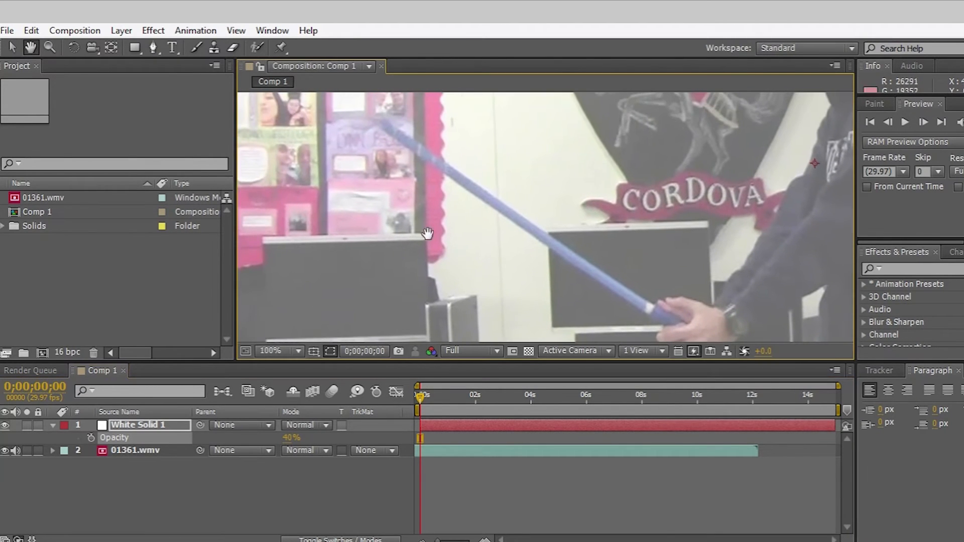
Step: Draw a closed Pen-tool mask on White Solid 1 starting at the stick's hilt end
key(h)
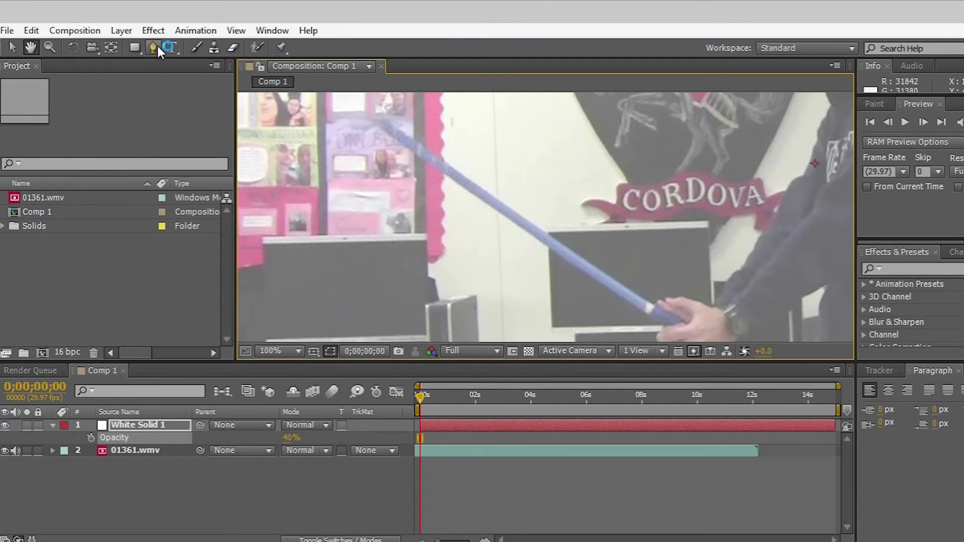
key(g)
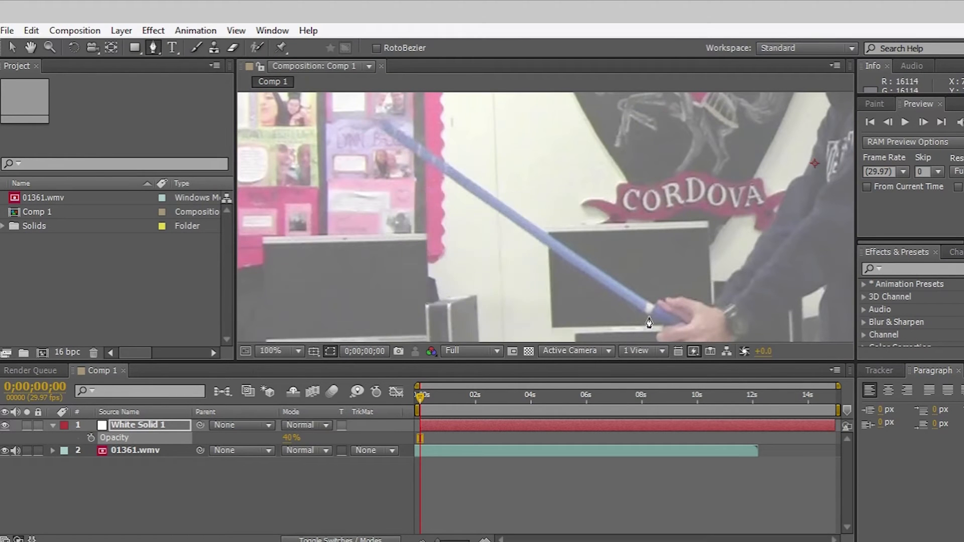
click(646, 317)
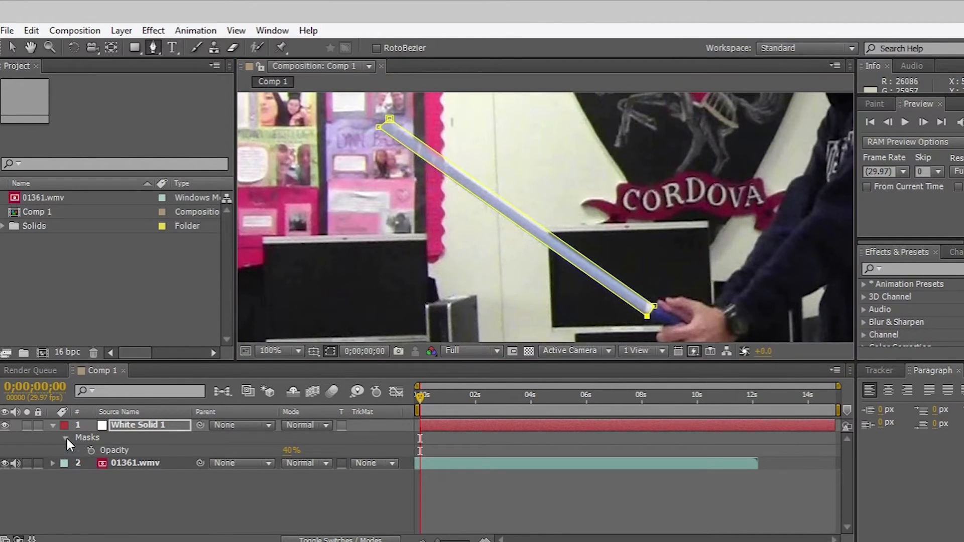
Step: Keyframe Mask 1's path on the solid so it follows the moving stick over the first frames
click(66, 438)
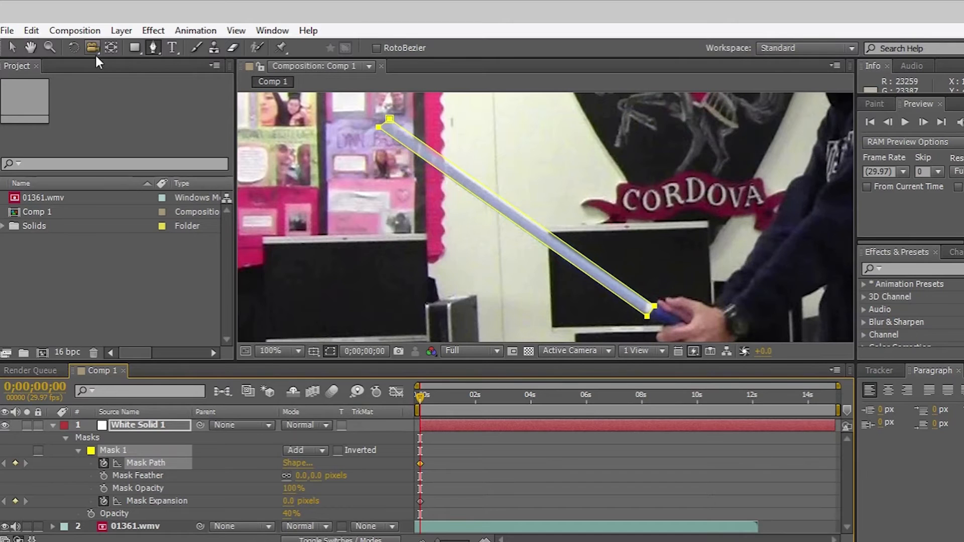
key(v)
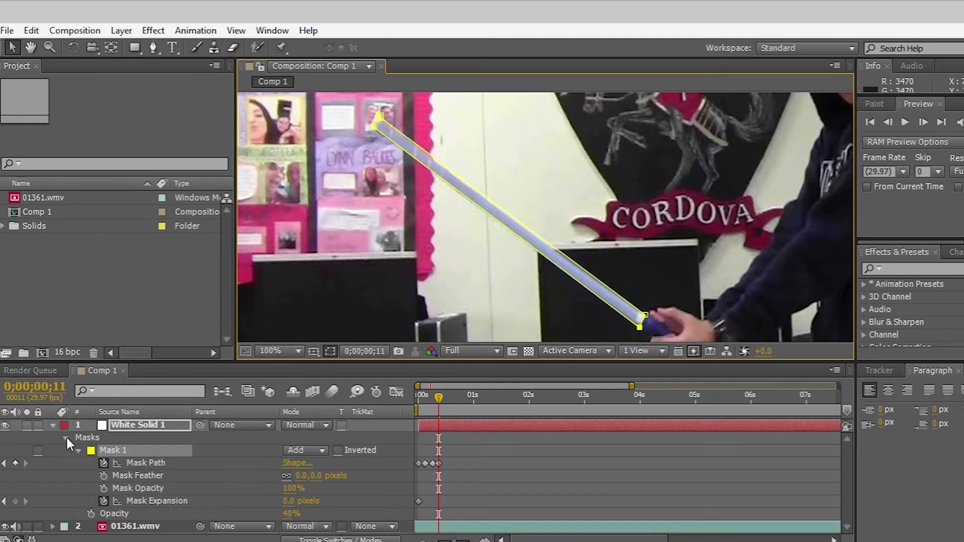
Step: Duplicate White Solid 1 into four copies and pre-compose them as 'lightsaber'
click(56, 425)
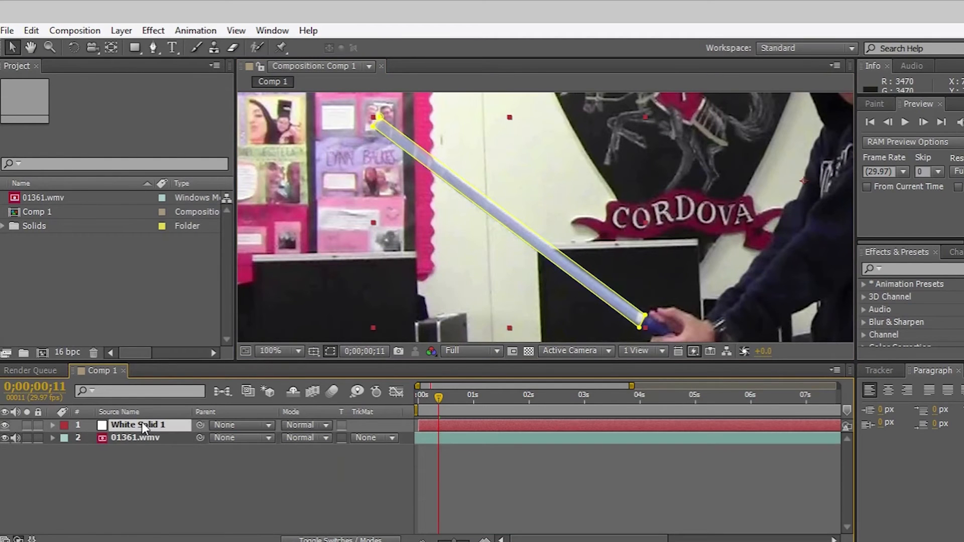
mouse_move(155, 434)
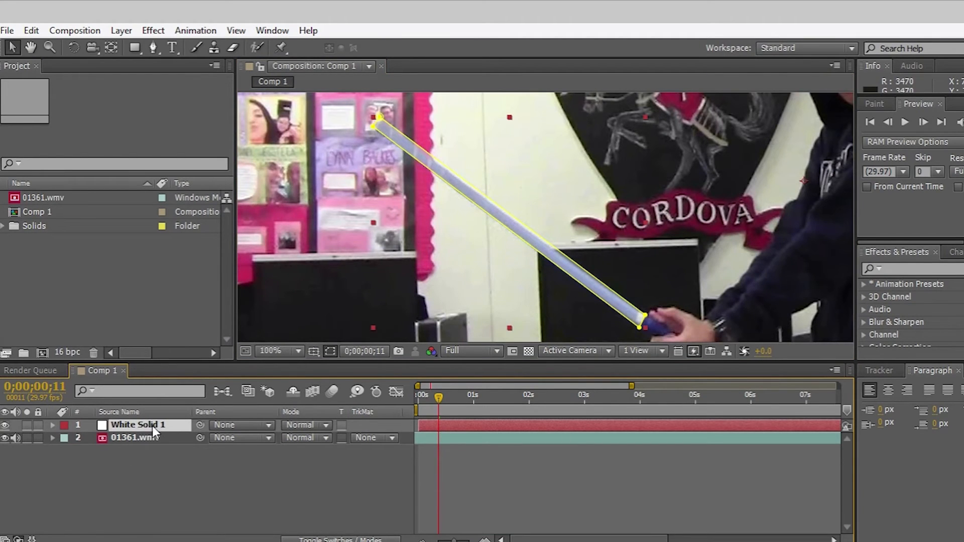
key(Ctrl+D)
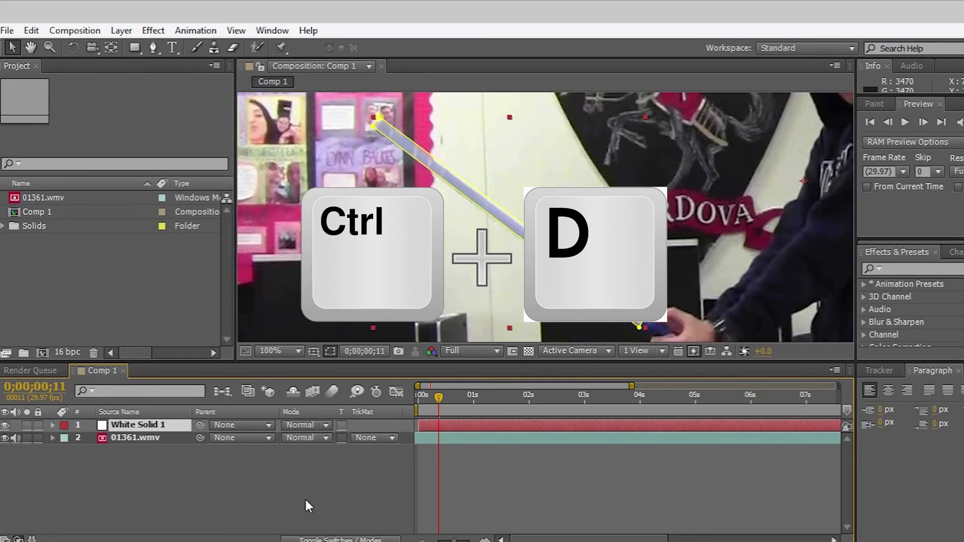
key(Ctrl+D)
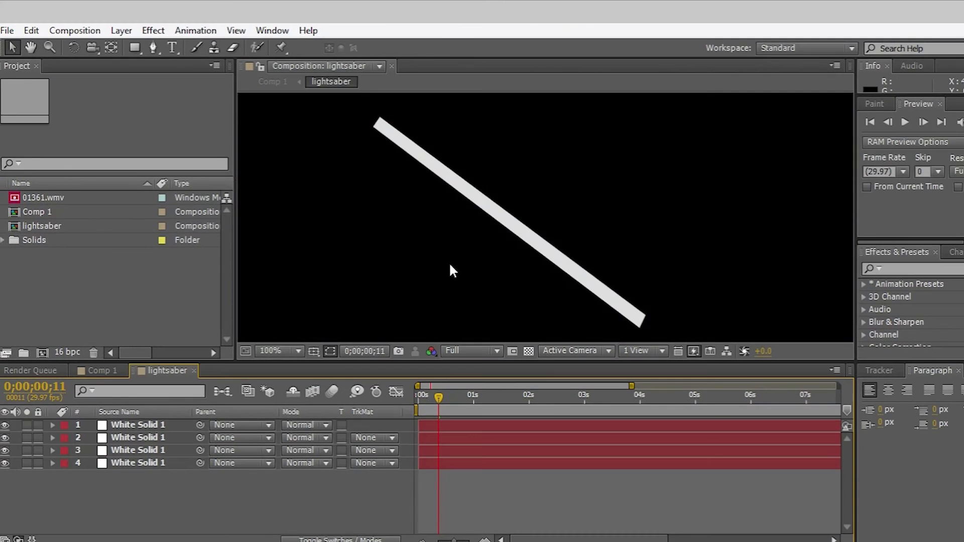
click(295, 351)
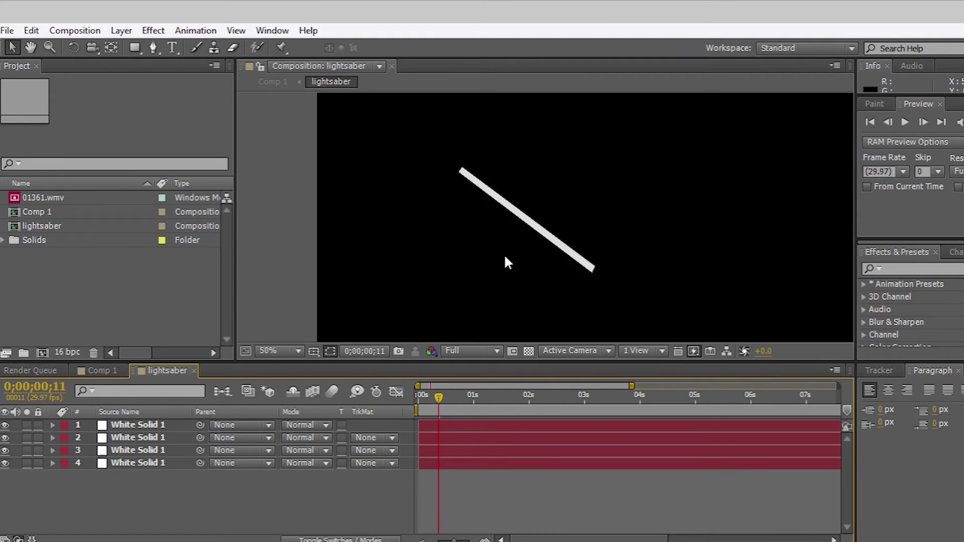
mouse_move(230, 407)
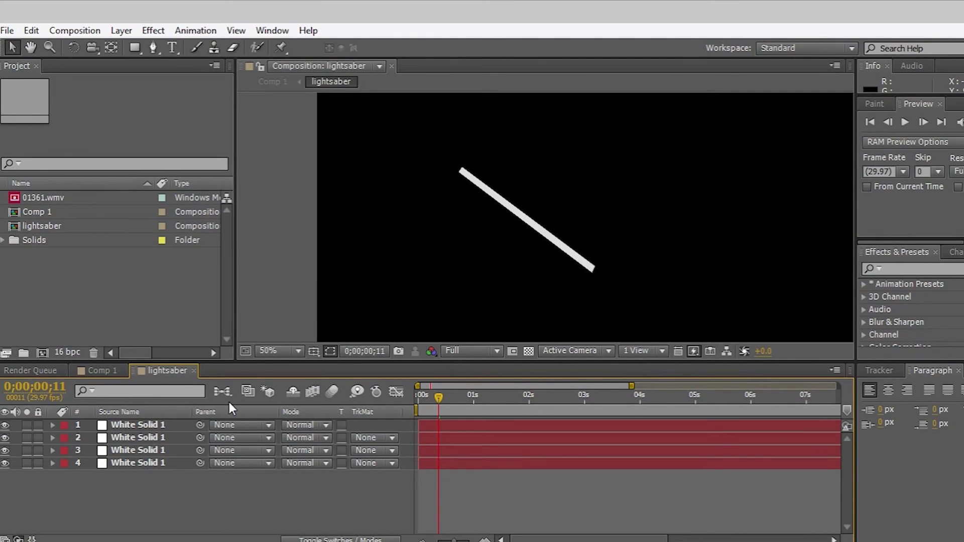
mouse_move(155, 432)
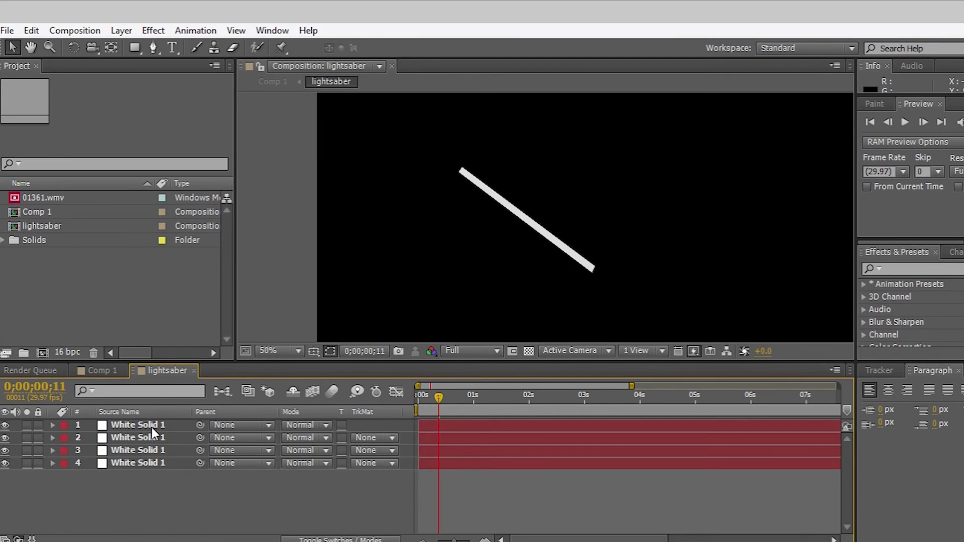
mouse_move(76, 441)
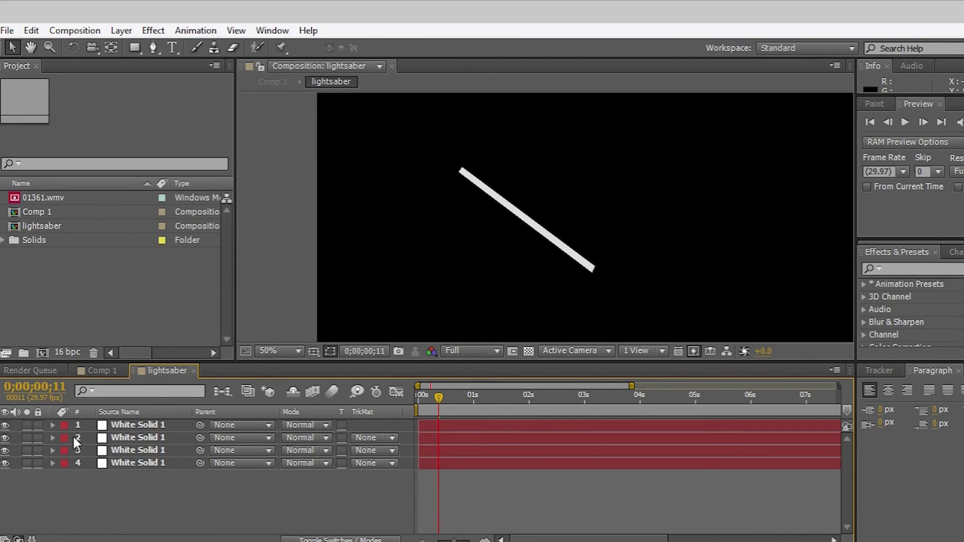
Step: Raise Mask Feather above 0 px on the top solid, then move to the second solid's mask
click(54, 424)
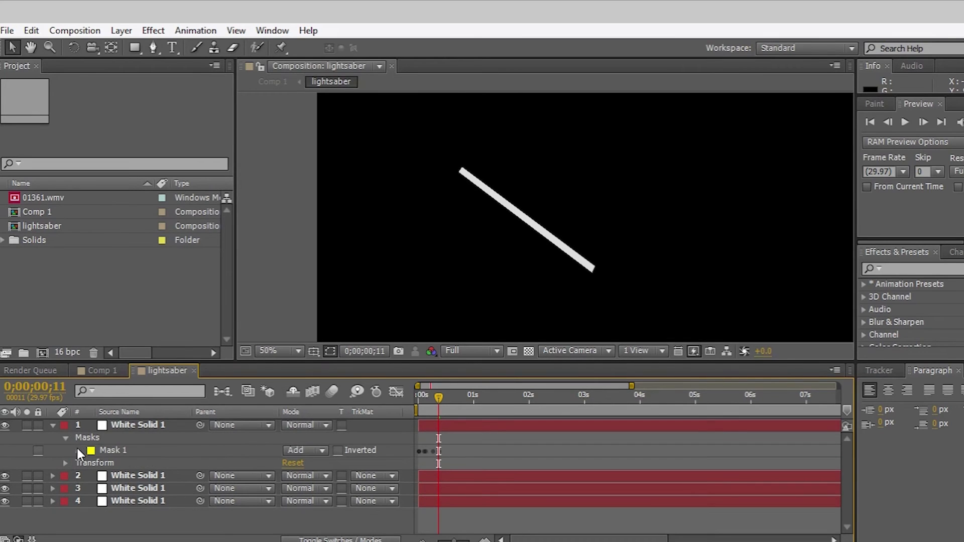
click(65, 450)
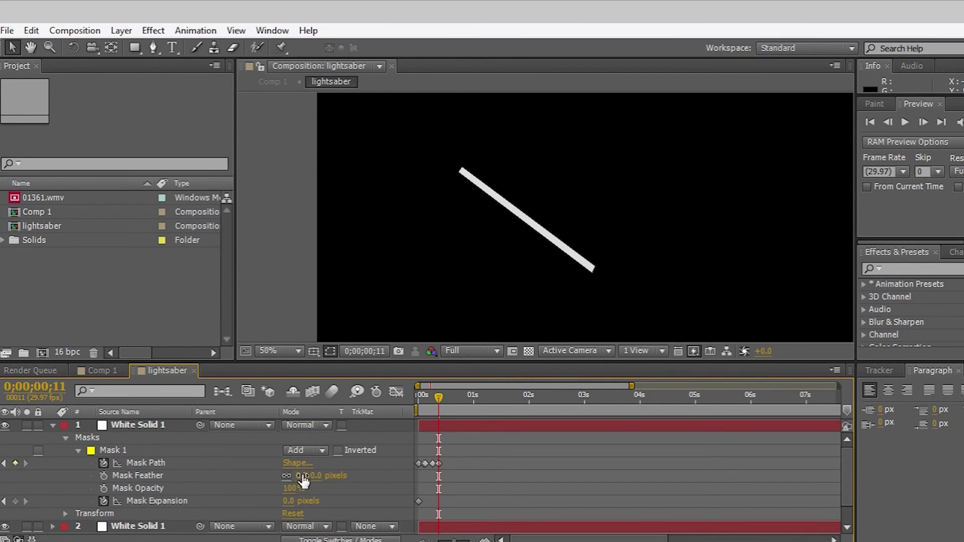
mouse_move(191, 441)
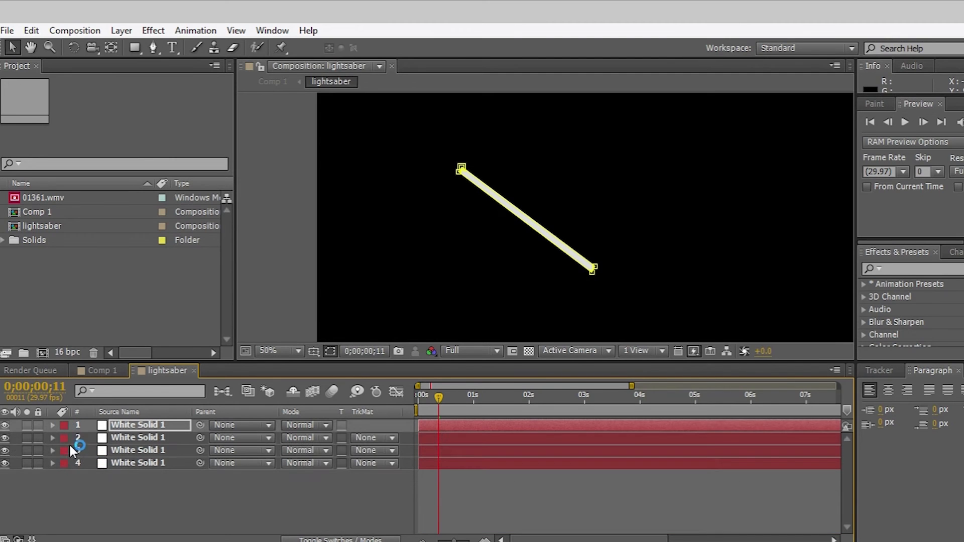
click(54, 438)
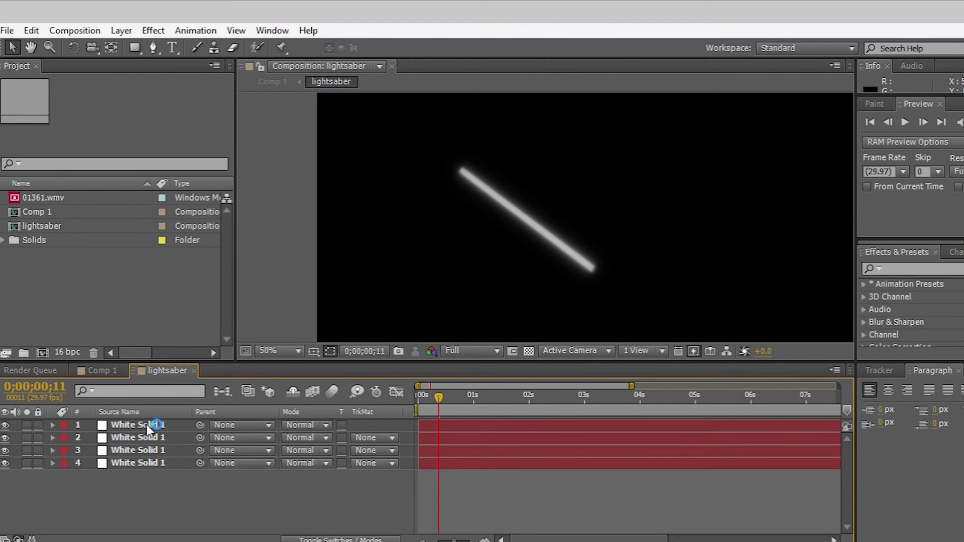
Step: Increase the top White Solid 1's Mask Feather further for a wide soft halo
click(138, 426)
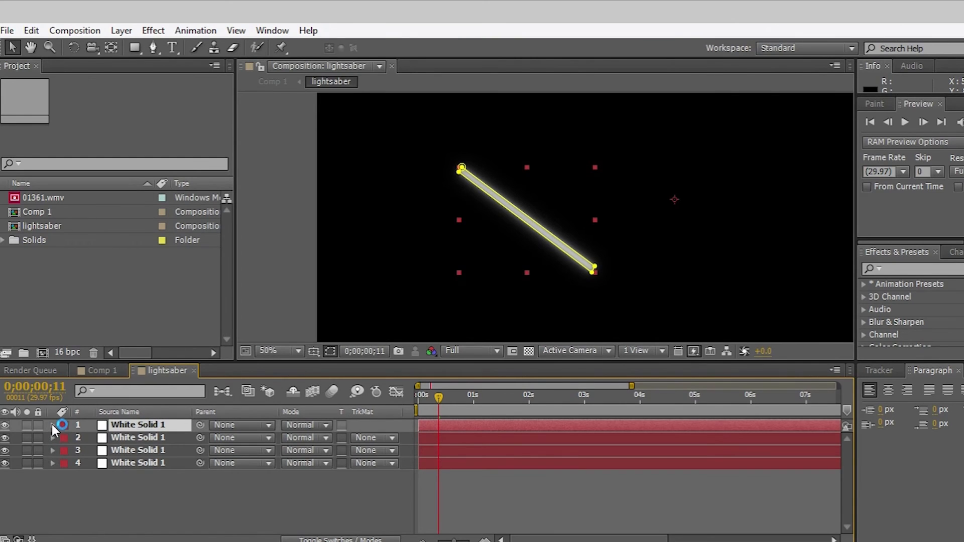
click(53, 426)
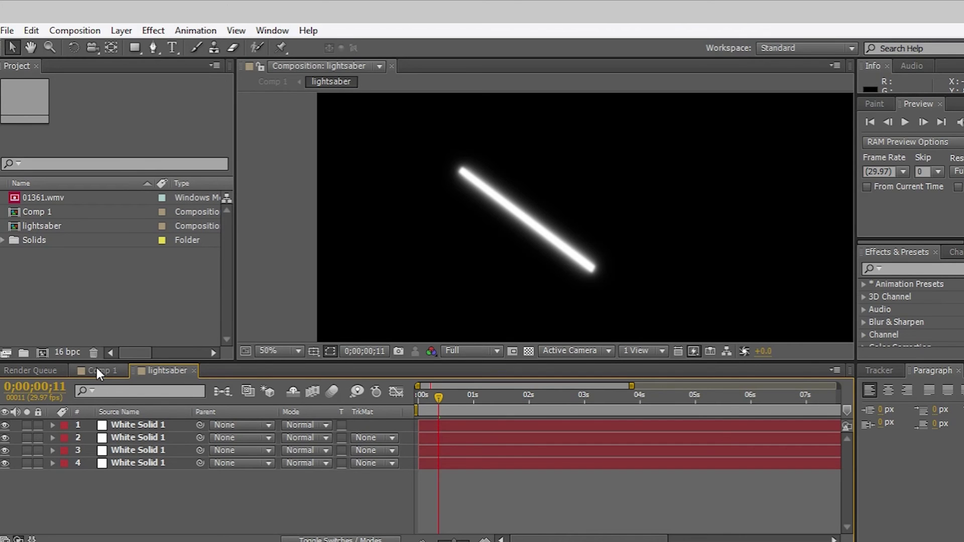
click(103, 370)
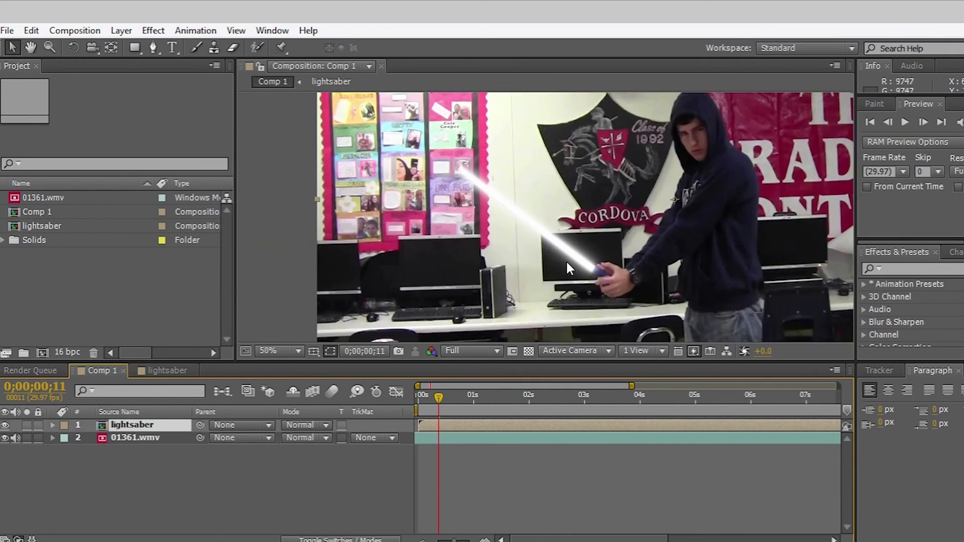
mouse_move(633, 232)
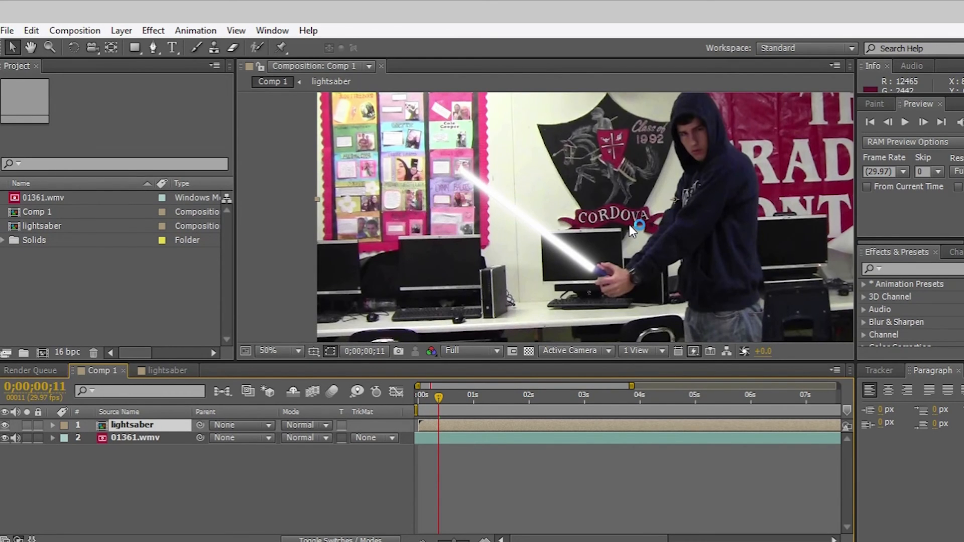
mouse_move(601, 296)
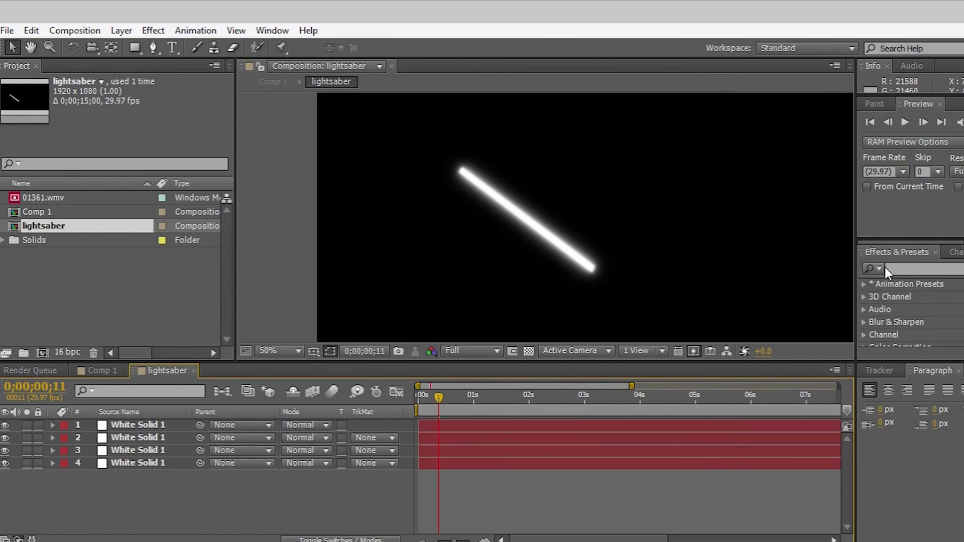
mouse_move(897, 263)
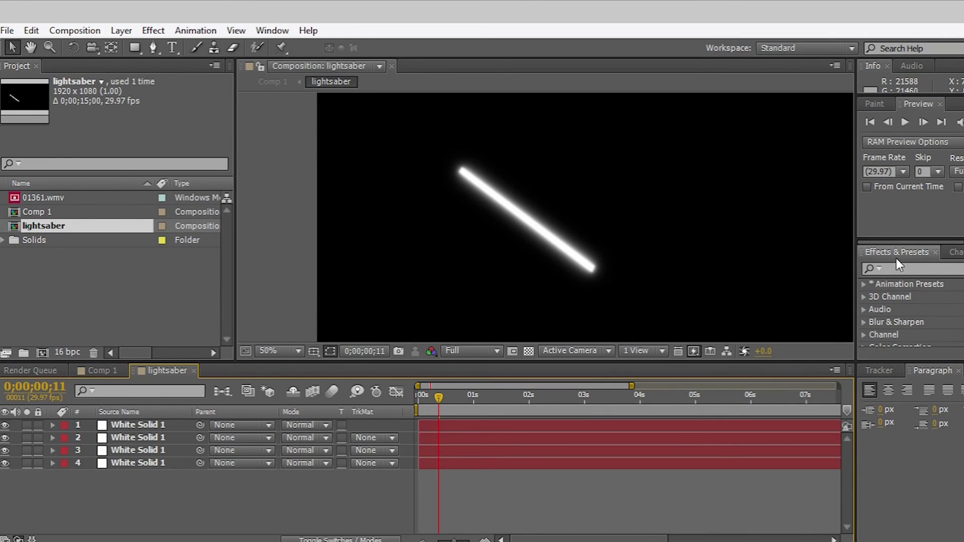
Step: Apply Change to Color to the bottom white solid (layer 4) with its To swatch set to red
text(c)
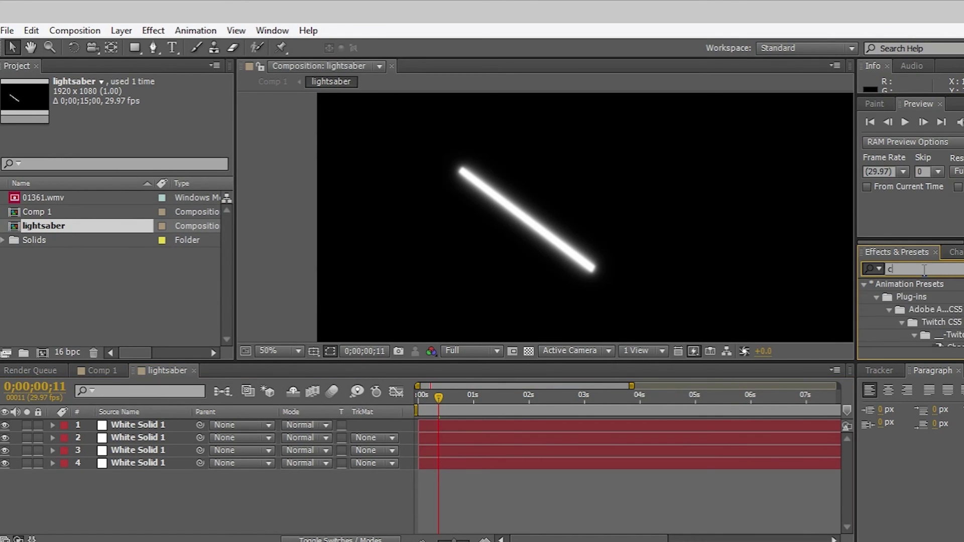
text(change to color)
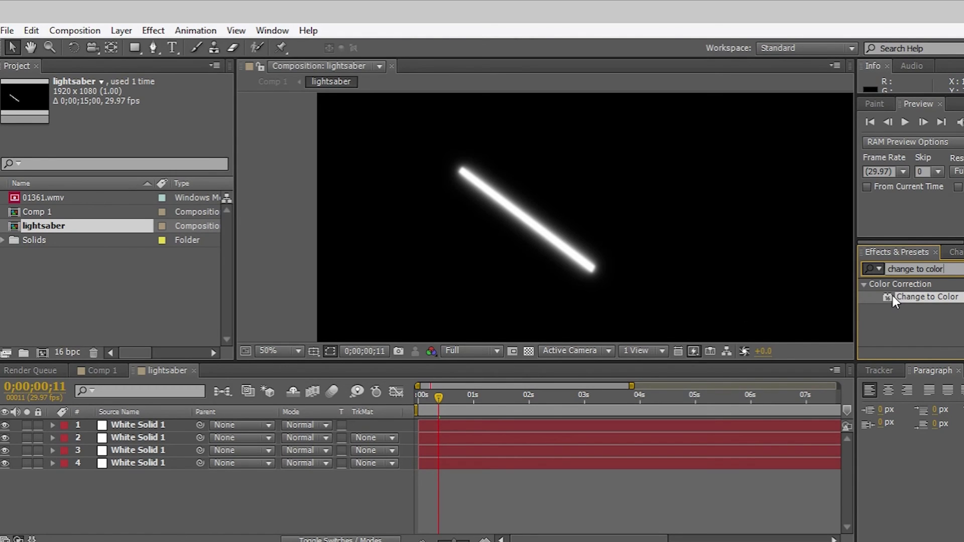
click(139, 462)
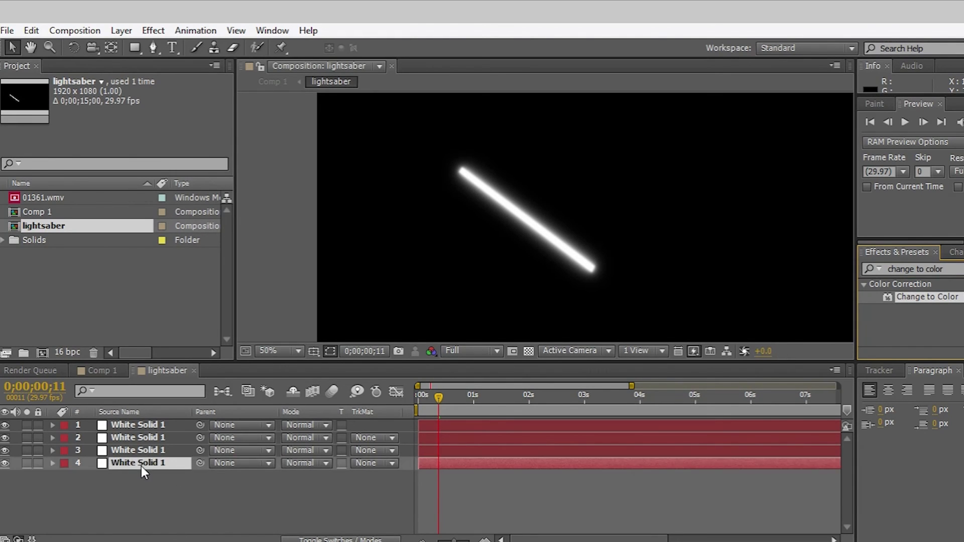
click(139, 463)
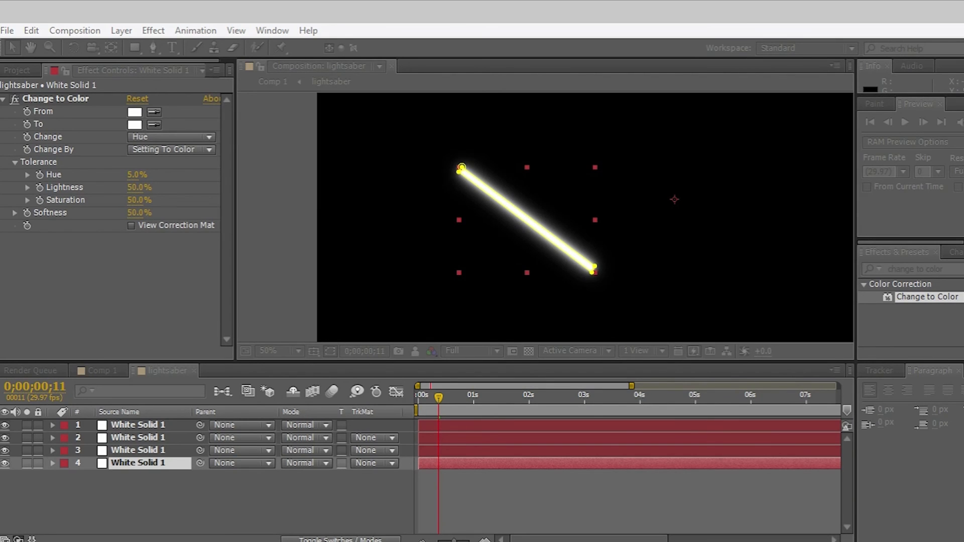
click(133, 124)
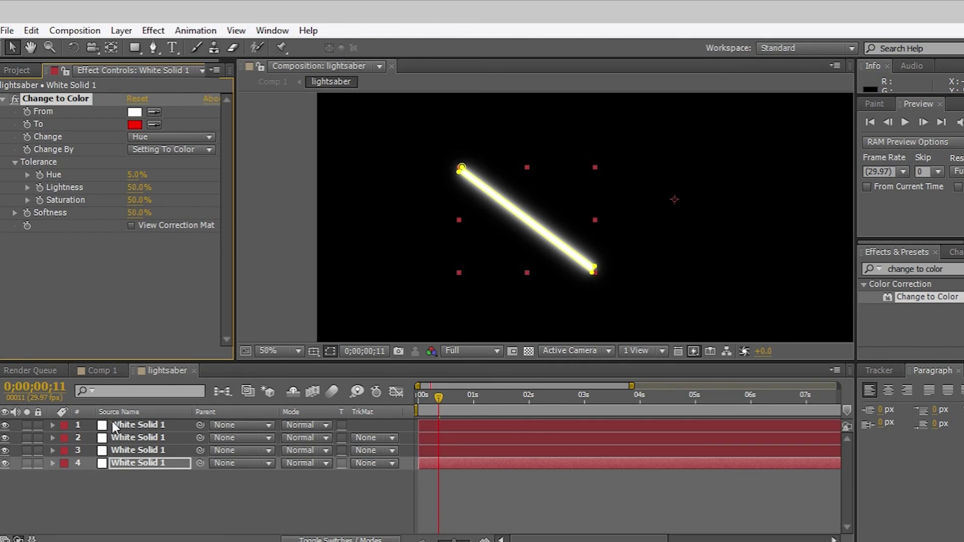
Step: Paste Change to Color onto the other solids with Change set to Hue & Lightness, viewed in Comp 1
click(171, 136)
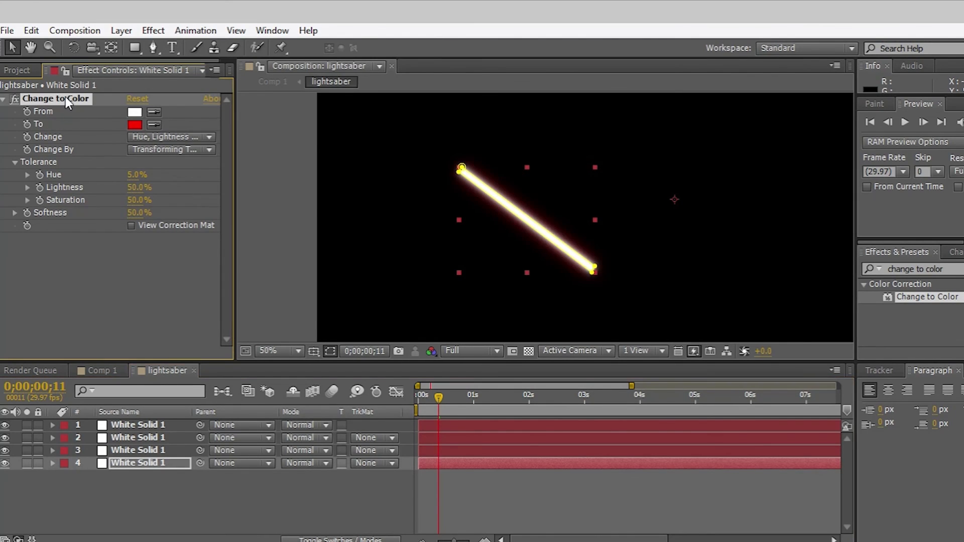
key(Ctrl+c)
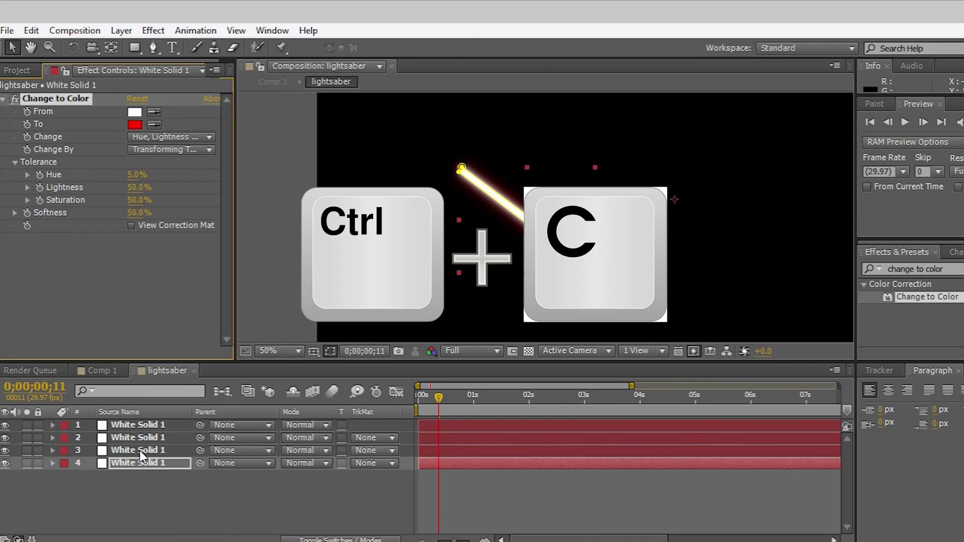
click(138, 450)
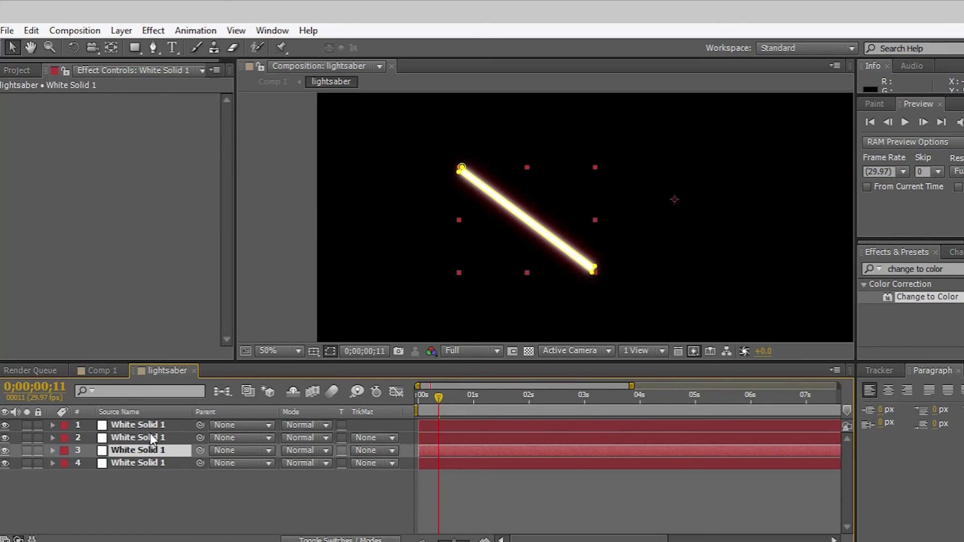
key(ctrl+v)
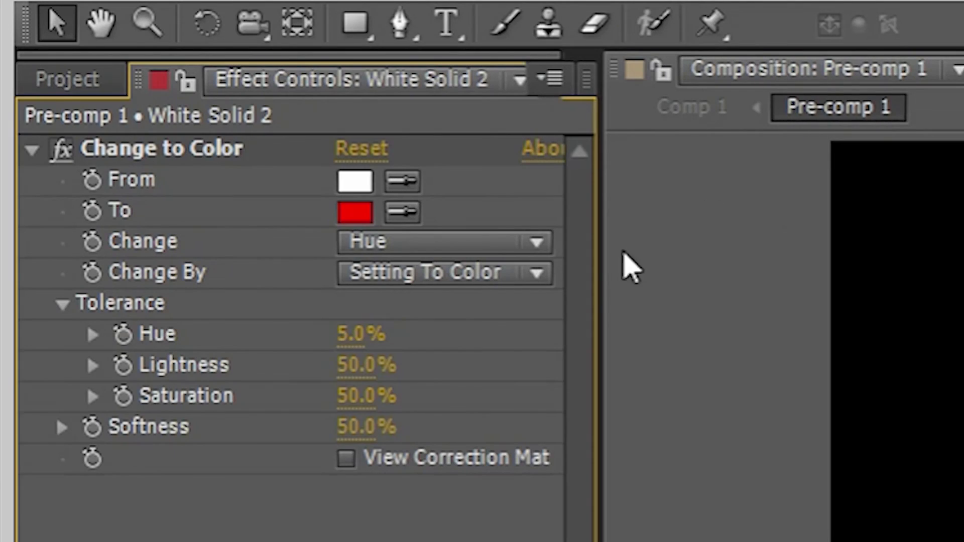
mouse_move(693, 281)
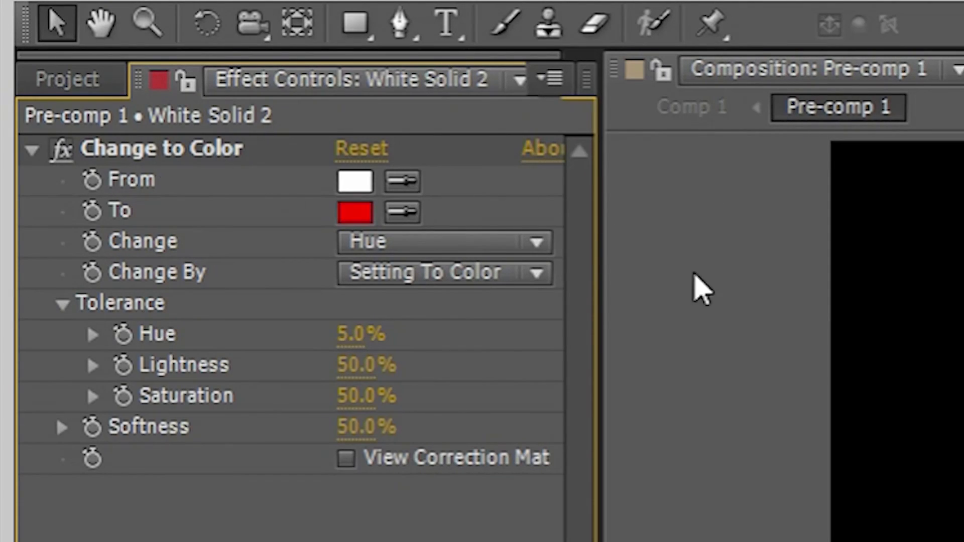
mouse_move(265, 269)
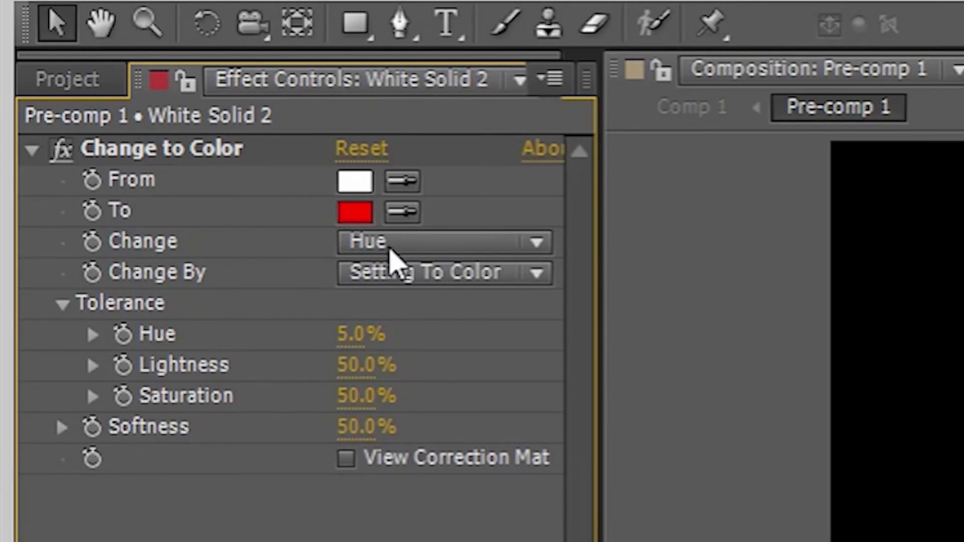
click(440, 242)
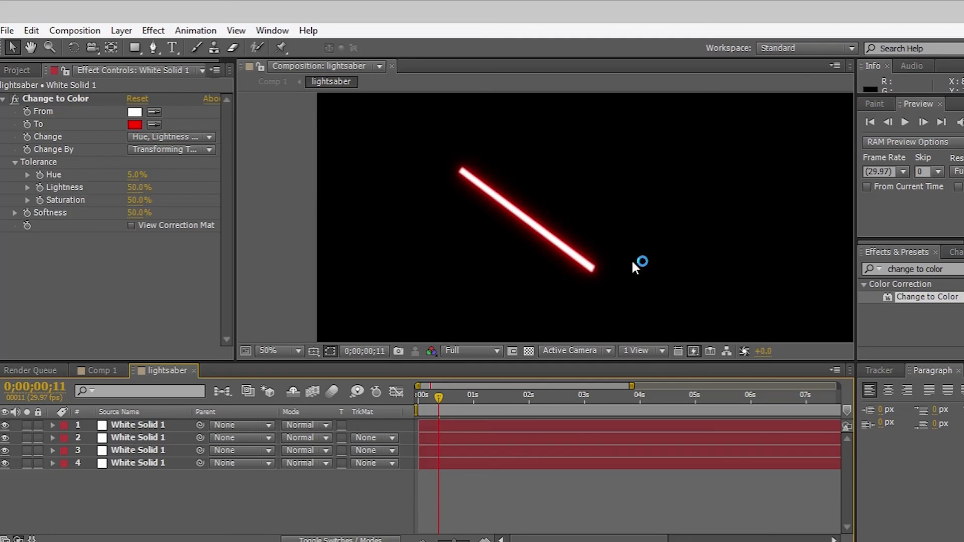
click(100, 370)
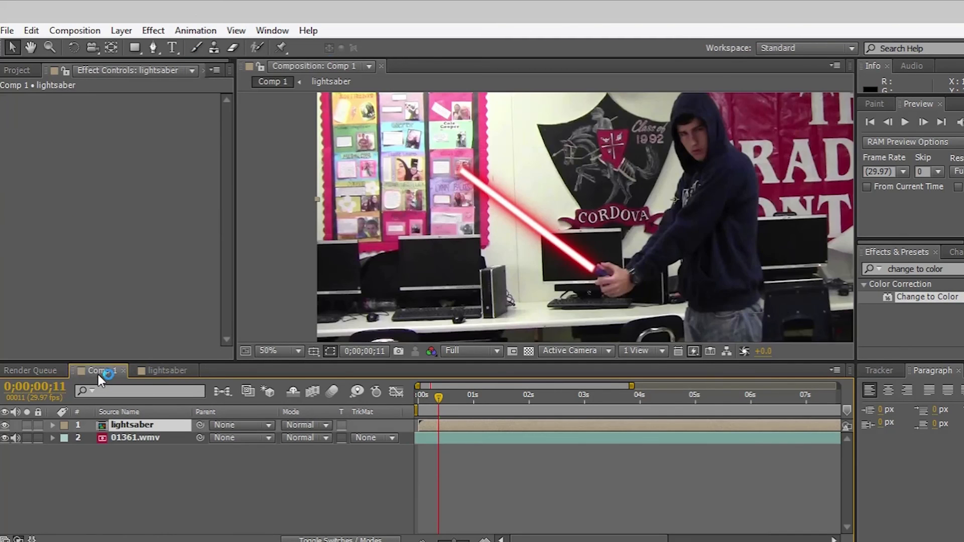